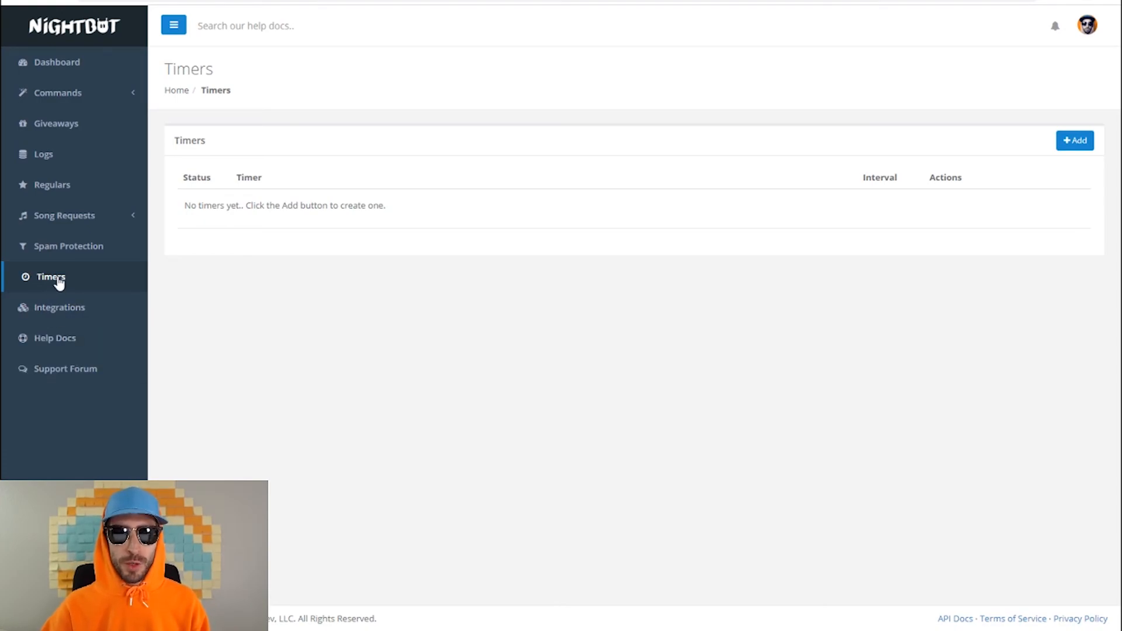
# Step: Open the Add Timer form from the empty Timers page
pyautogui.click(1074, 141)
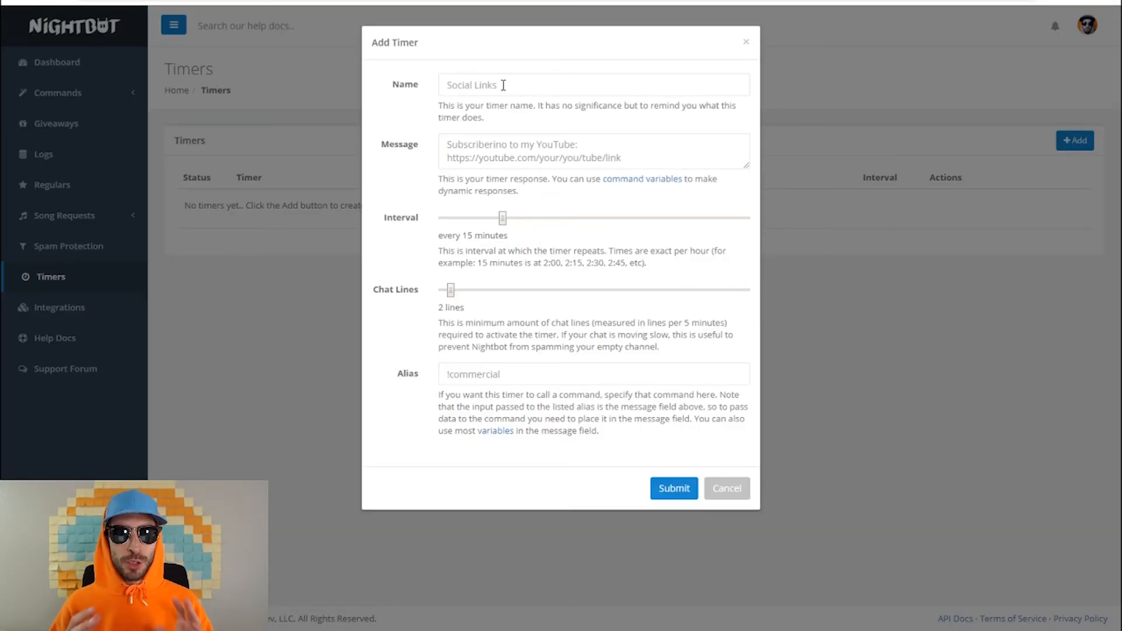
# Step: Create timer 'youtube' with the subscribe message, repeating every 10 minutes
pyautogui.click(592, 85)
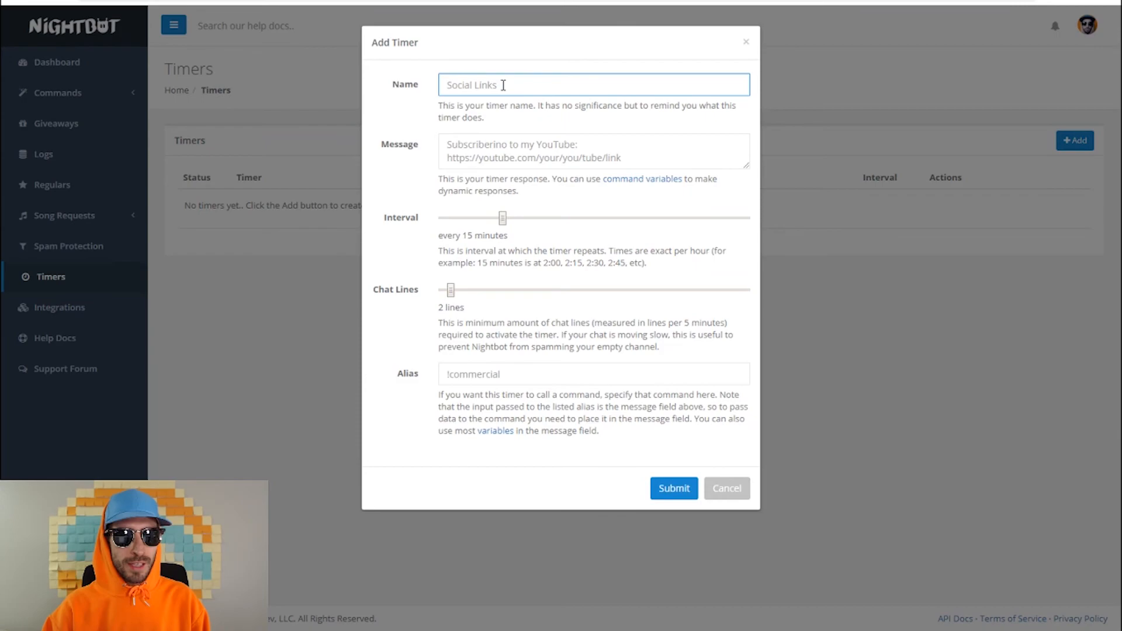
pyautogui.write('youtube')
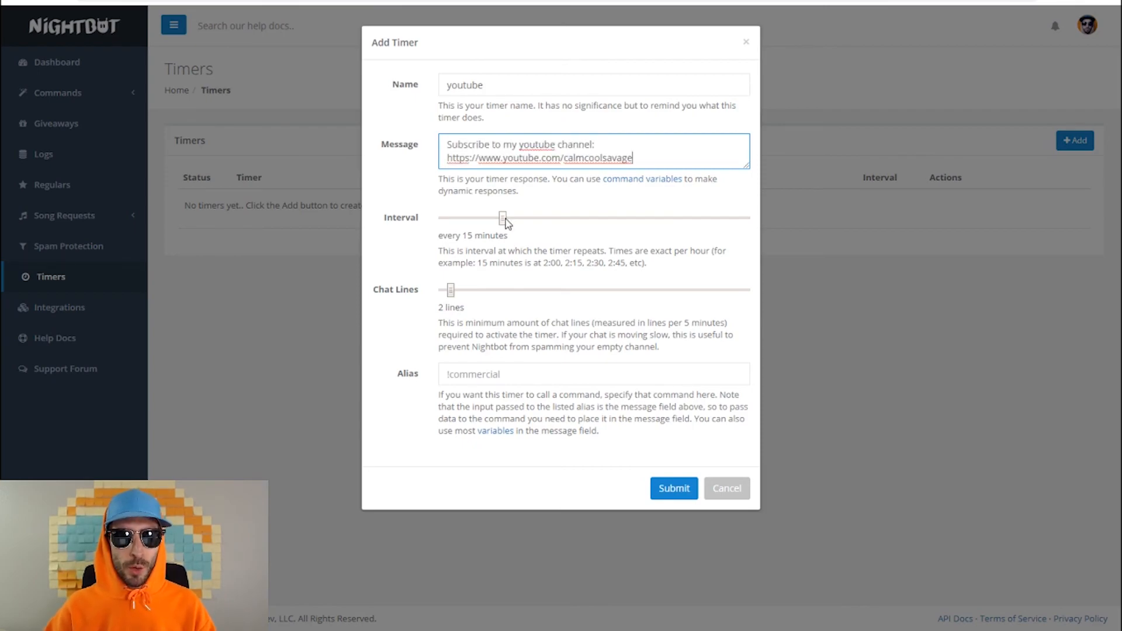
pyautogui.moveTo(503, 218); pyautogui.dragTo(488, 218)
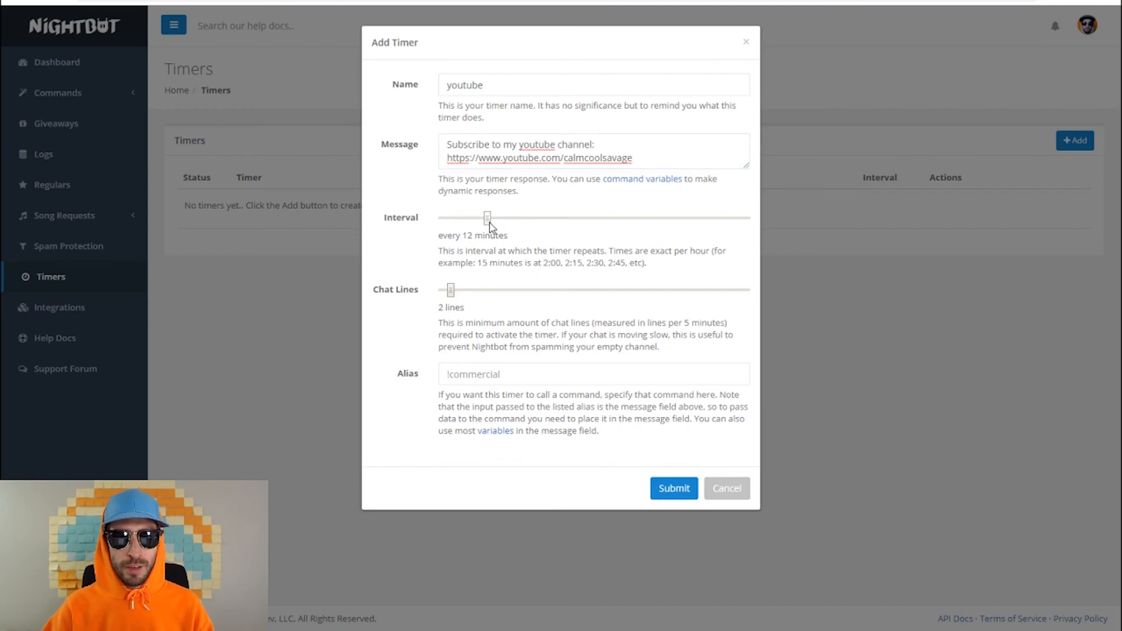
pyautogui.moveTo(487, 217); pyautogui.dragTo(477, 217)
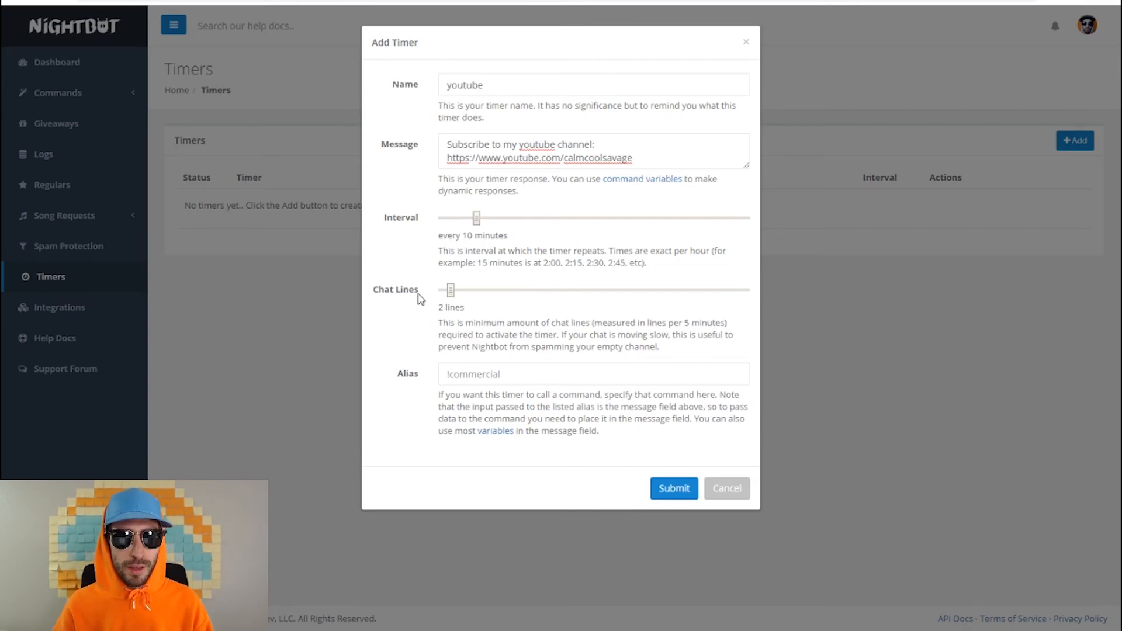
pyautogui.click(673, 488)
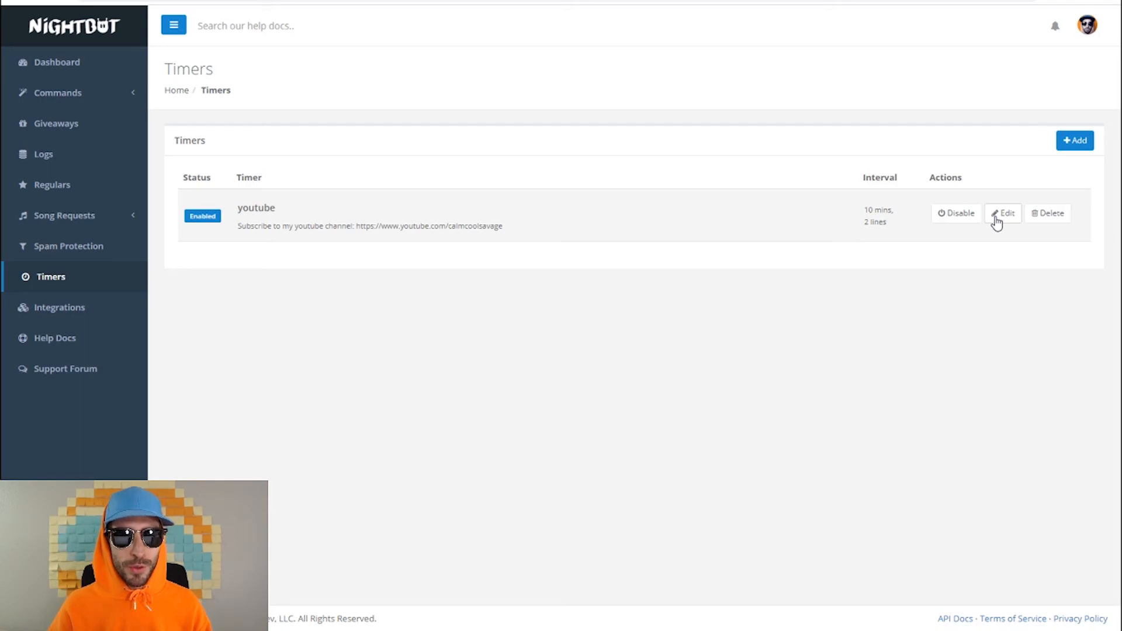
# Step: Create timer 'Twitch Prime' with the Amazon Prime free-sub message at 15 minutes
pyautogui.click(1074, 140)
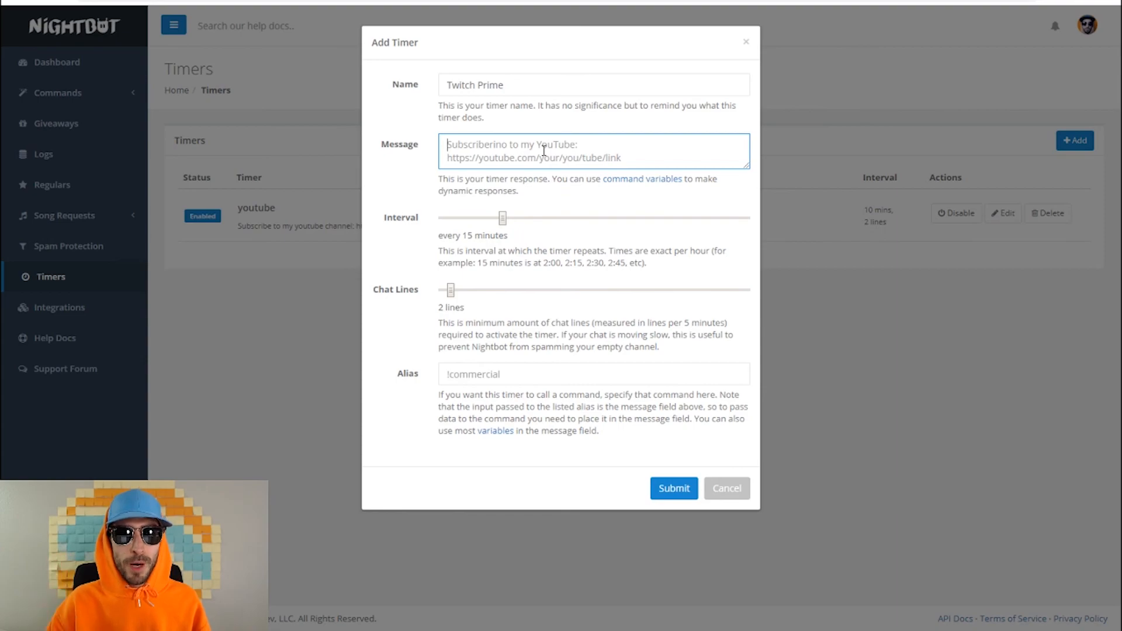
pyautogui.write('Got Amazon Prime? Connect your twitch to your amazon for 1 free sub a month to support the stream!')
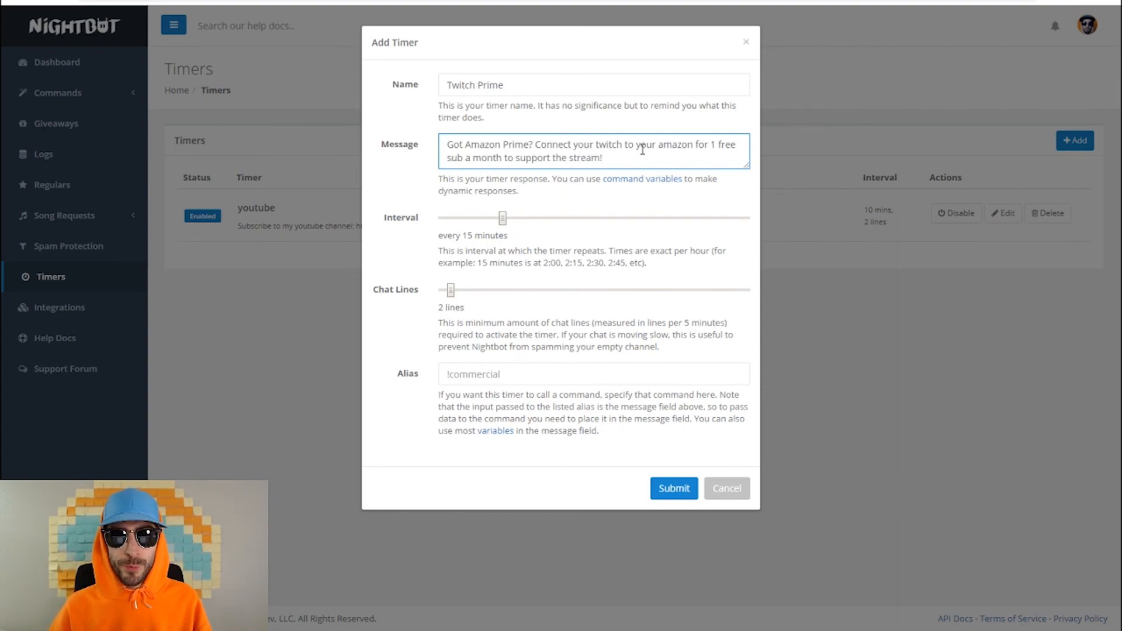
pyautogui.click(672, 488)
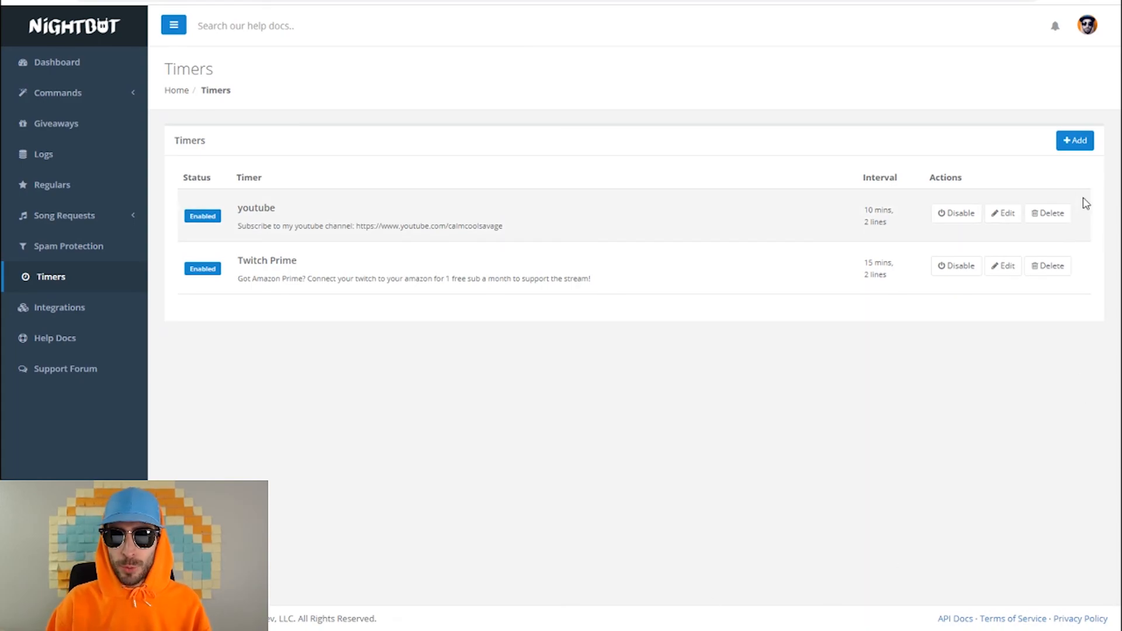
pyautogui.click(1074, 140)
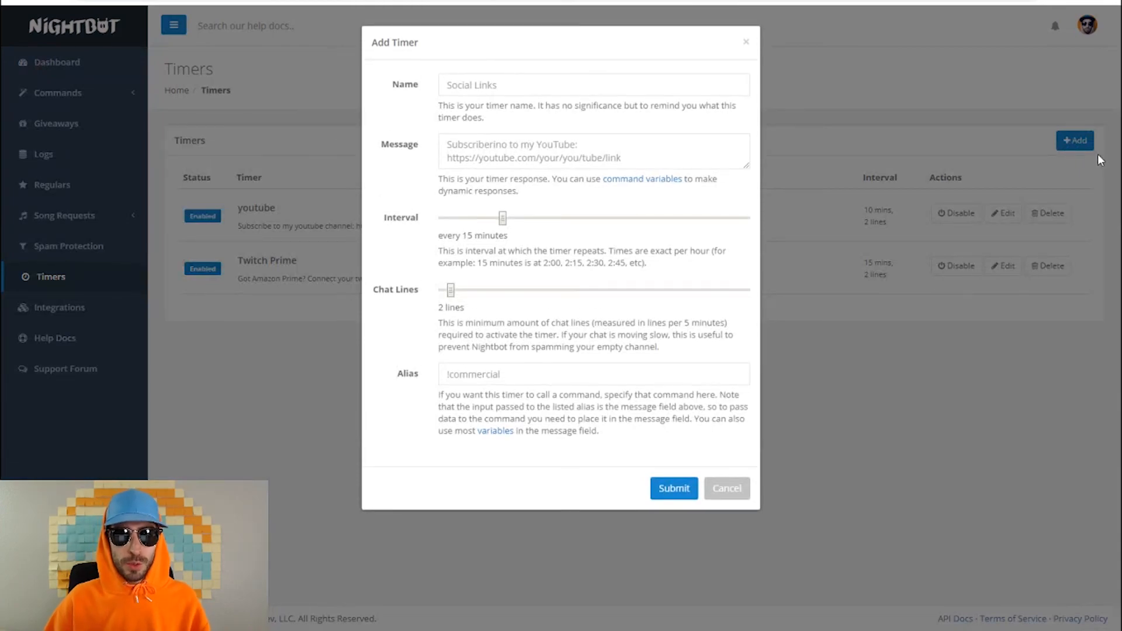
pyautogui.write('Discord')
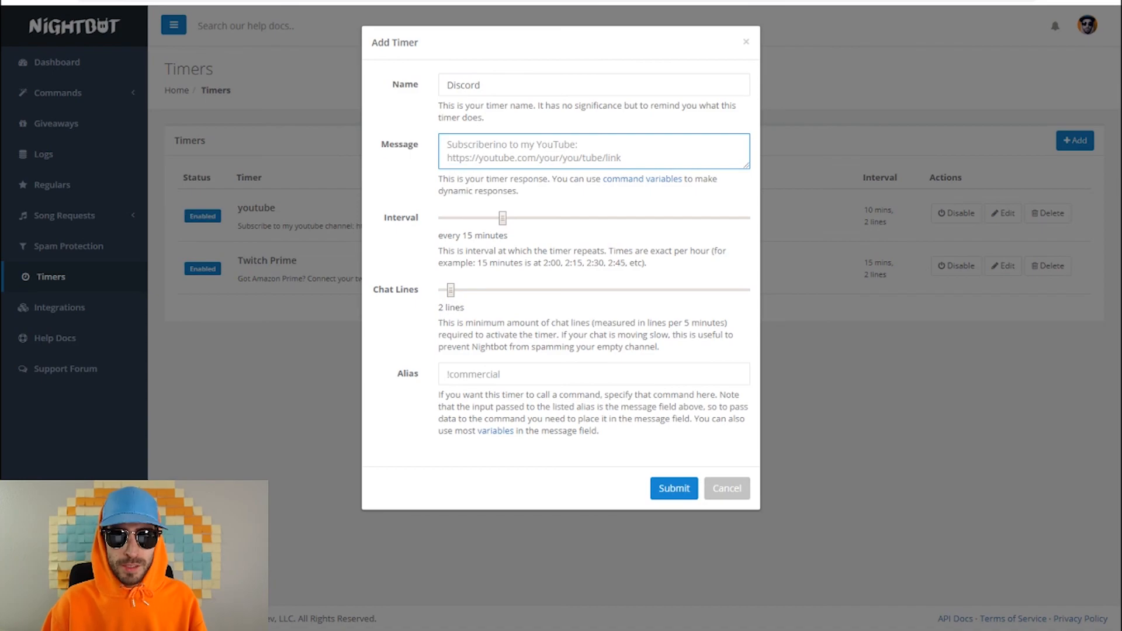
pyautogui.write('Add me on discord: https://discord.gg/YGxRygh')
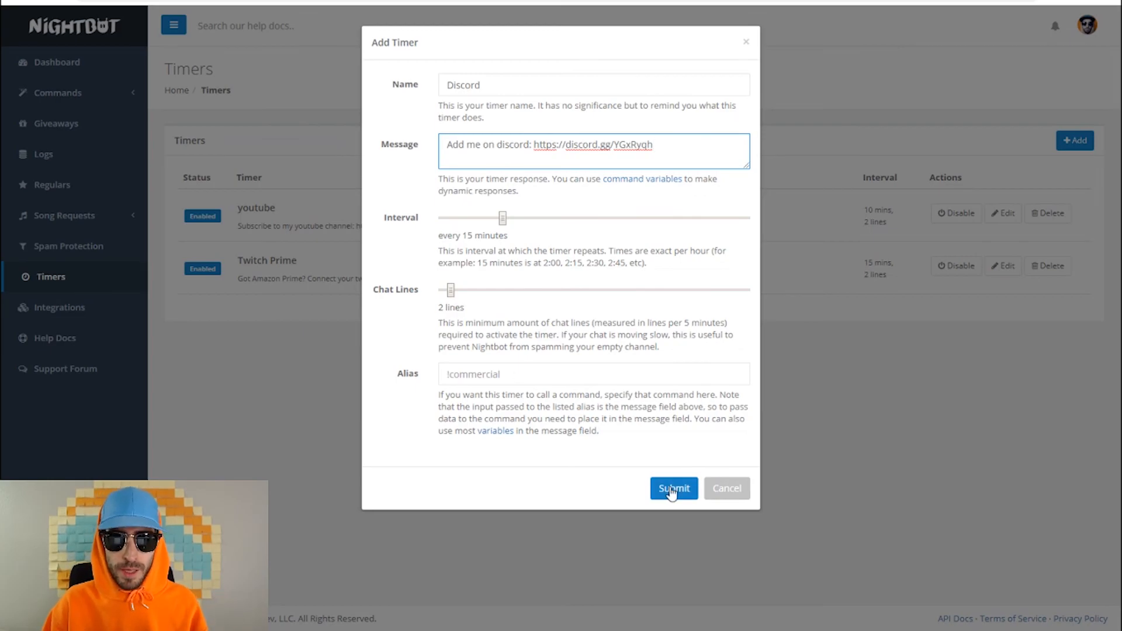
pyautogui.click(672, 488)
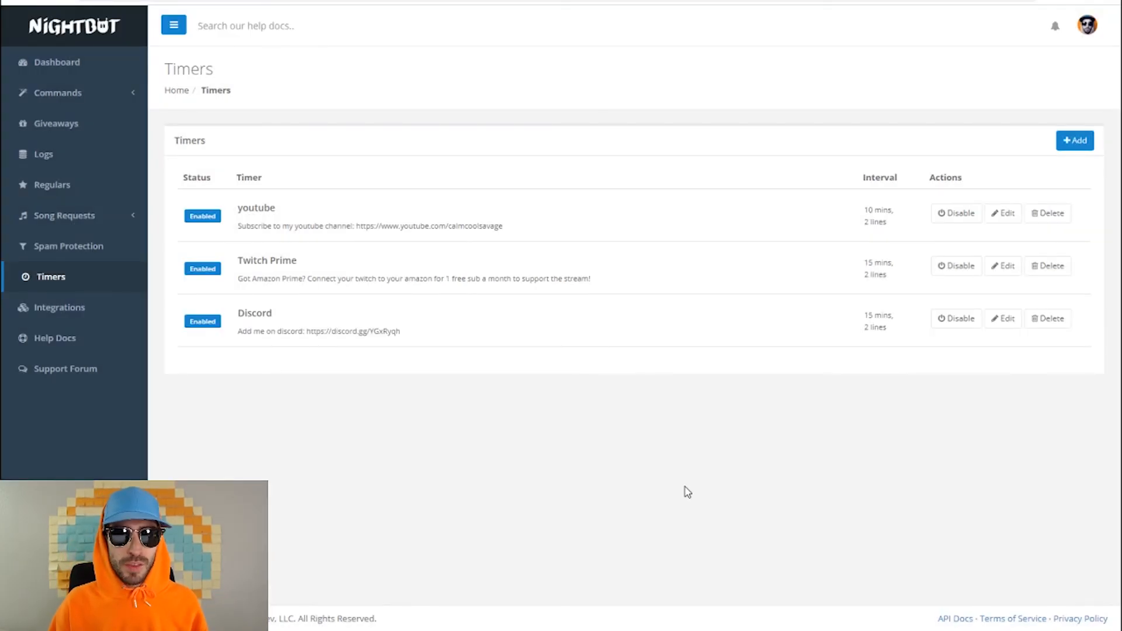